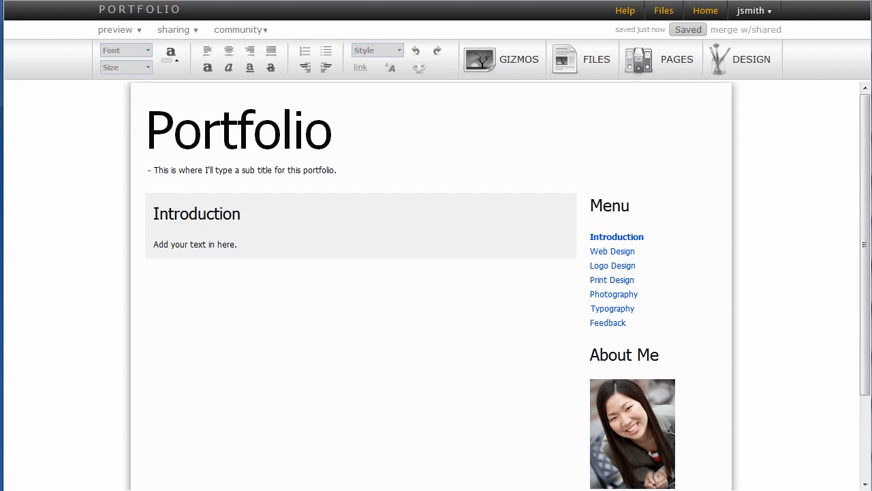
mouse_move(17, 120)
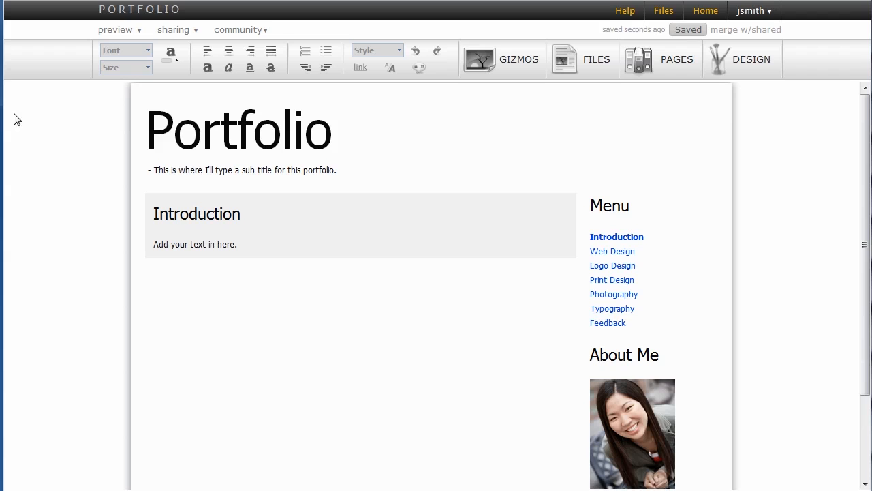
Extend the page title so it reads 'Portfolio 01'
click(214, 130)
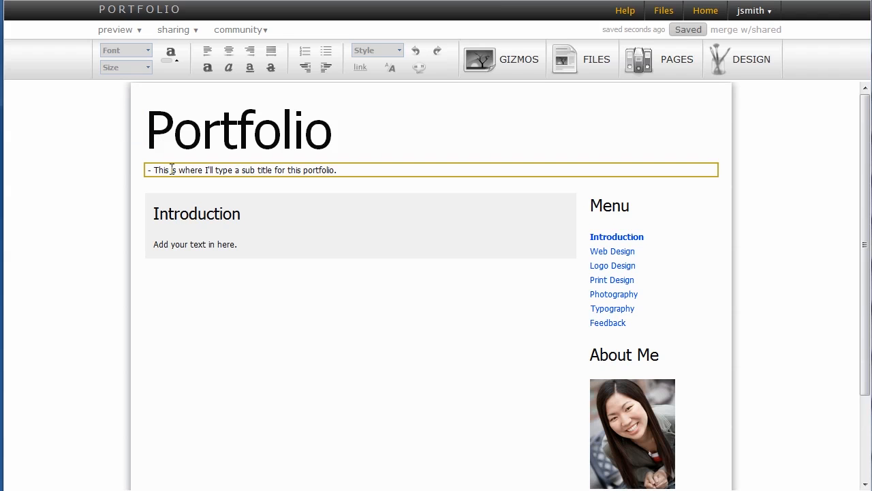
click(196, 244)
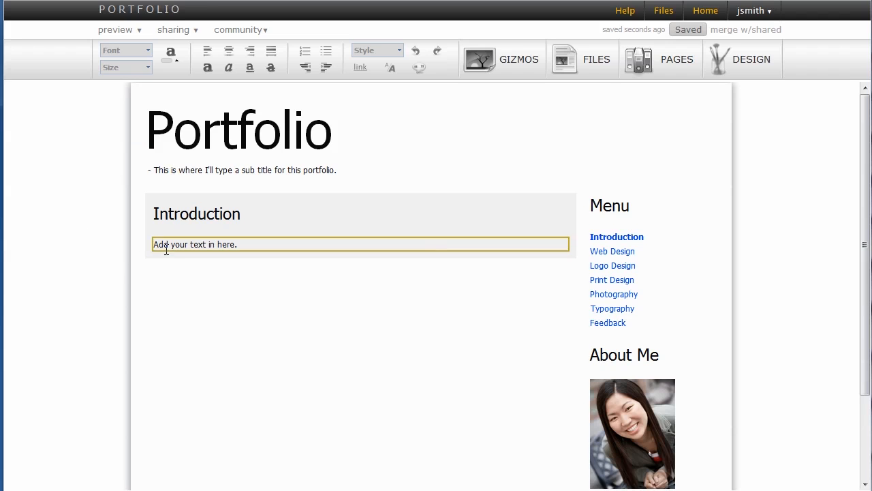
click(239, 128)
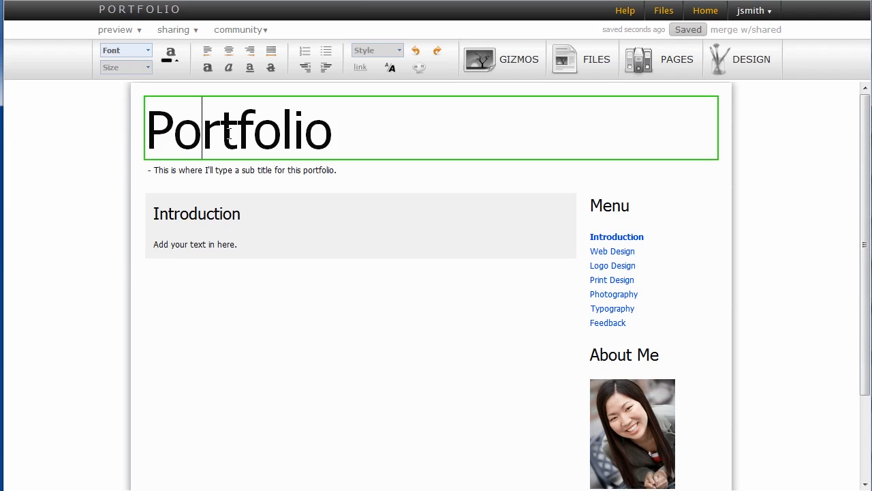
click(338, 129)
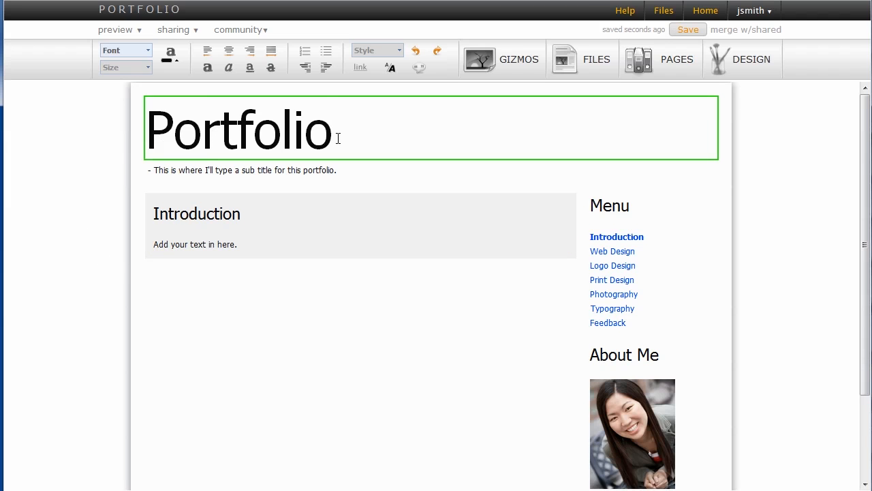
text(01)
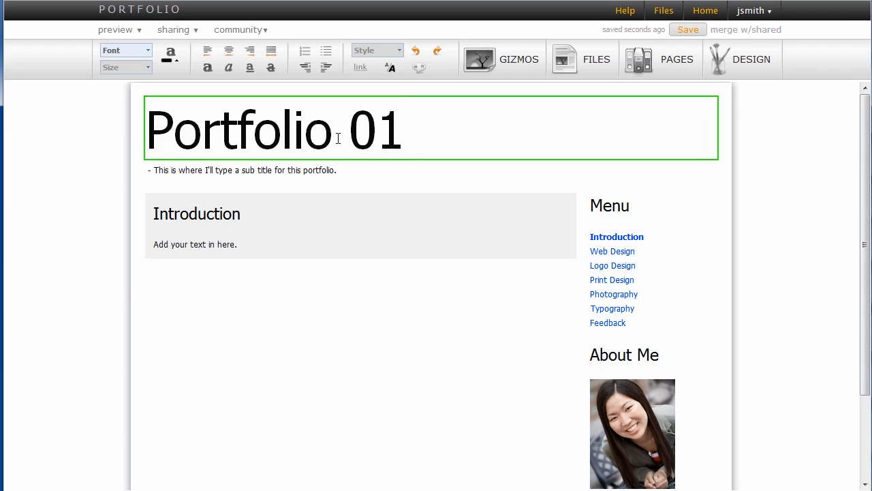
Append 'Some More Text!' to the end of the introduction text
click(195, 244)
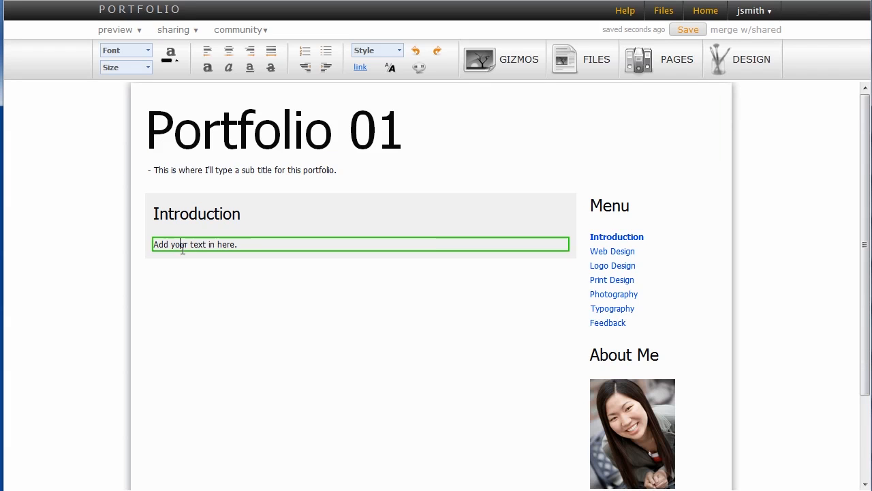
text(Some)
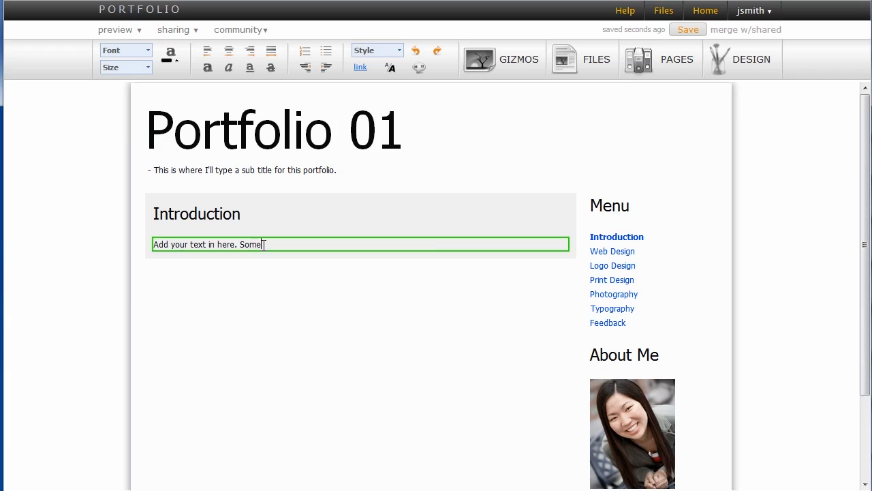
text(More Text)
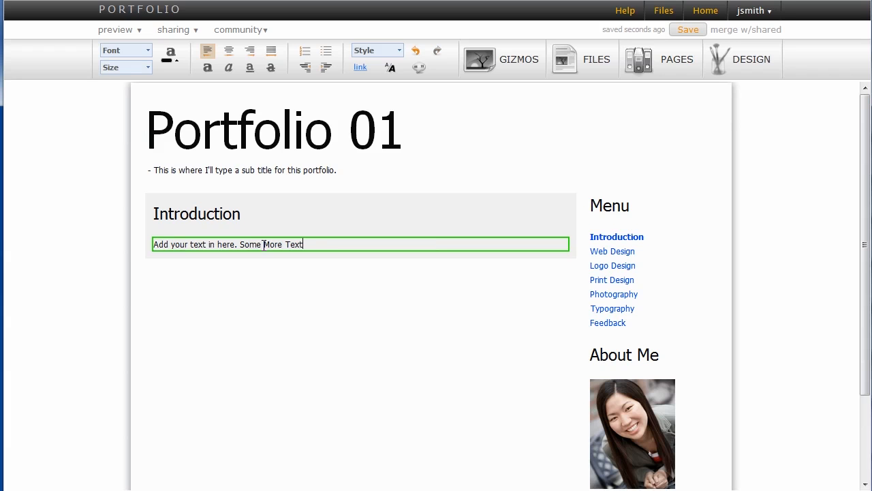
text(!)
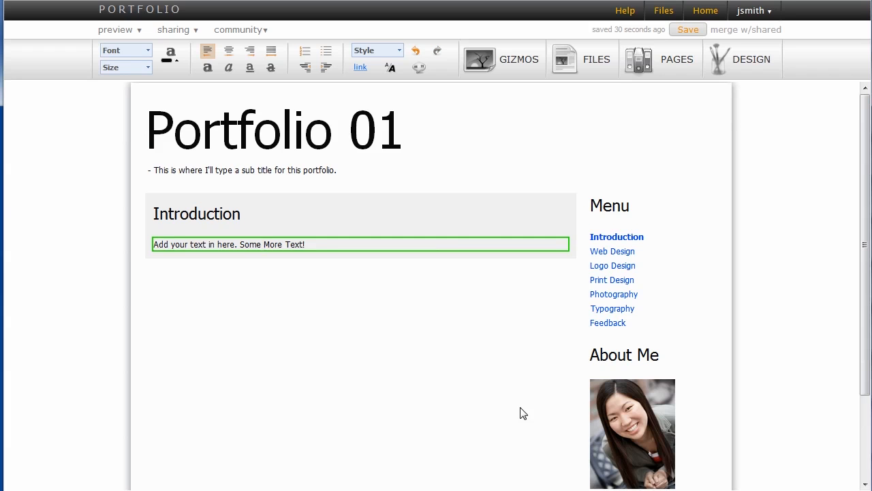
scroll(down, 3)
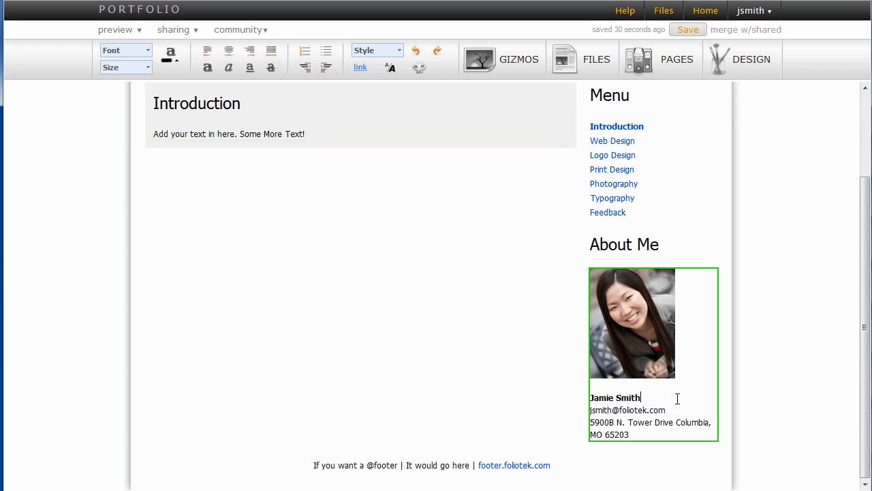
click(430, 465)
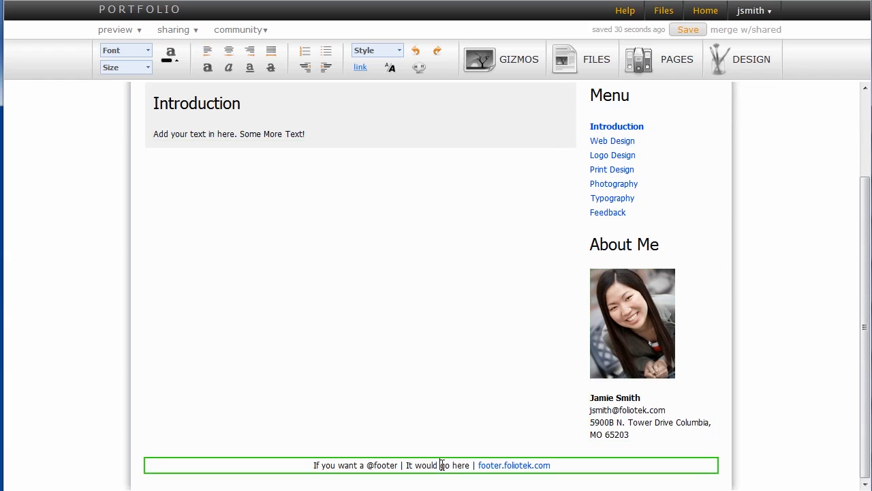
scroll(up, 3)
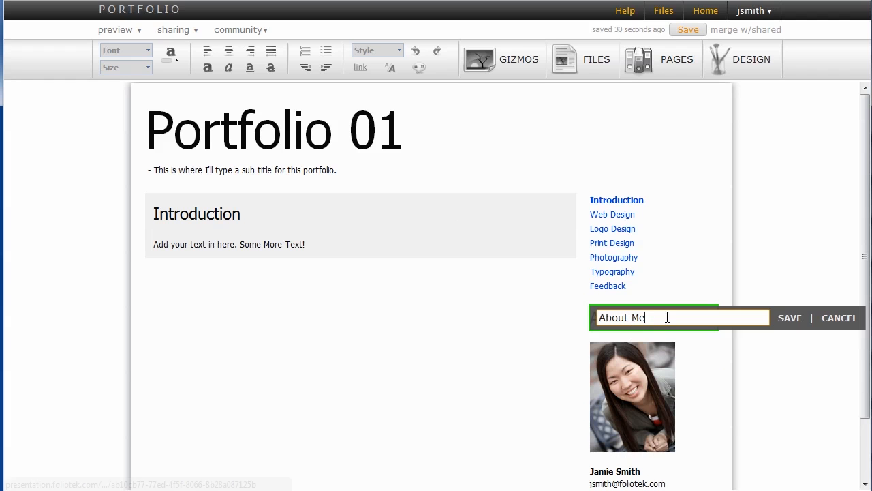
Rename the sidebar heading from 'About Me' to 'Info' and save it
text(Info)
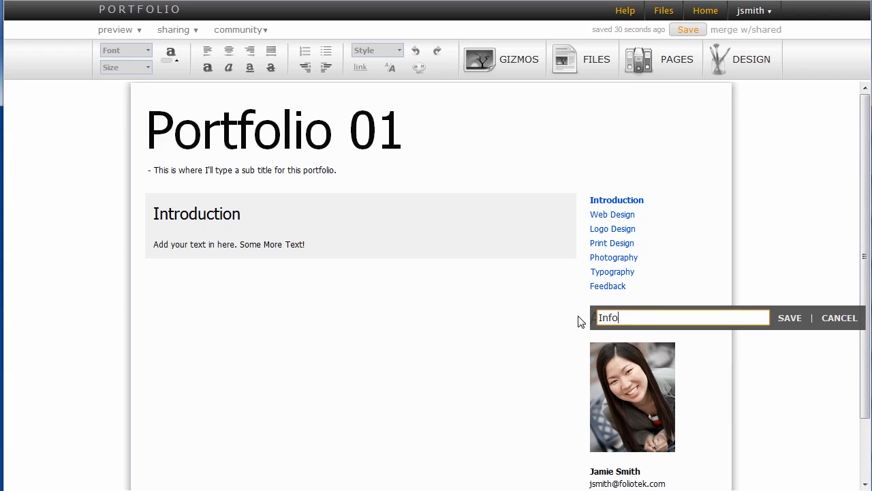
click(790, 317)
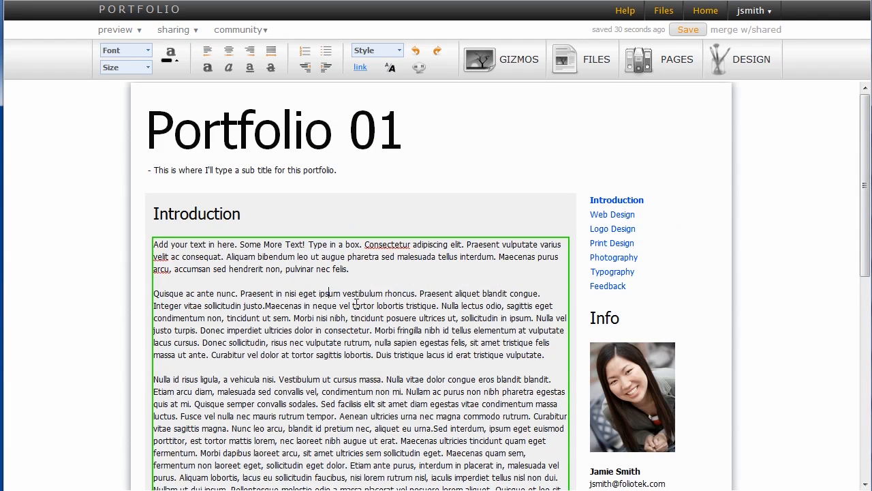
Format the Morbi fringilla paragraph as a block quote, then select the 'Praesent in nisi' sentence
scroll(down, 3)
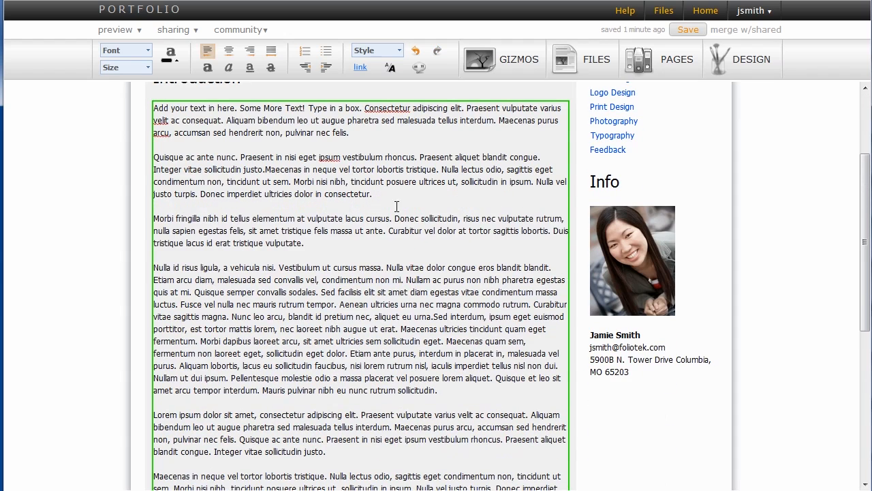
scroll(up, 3)
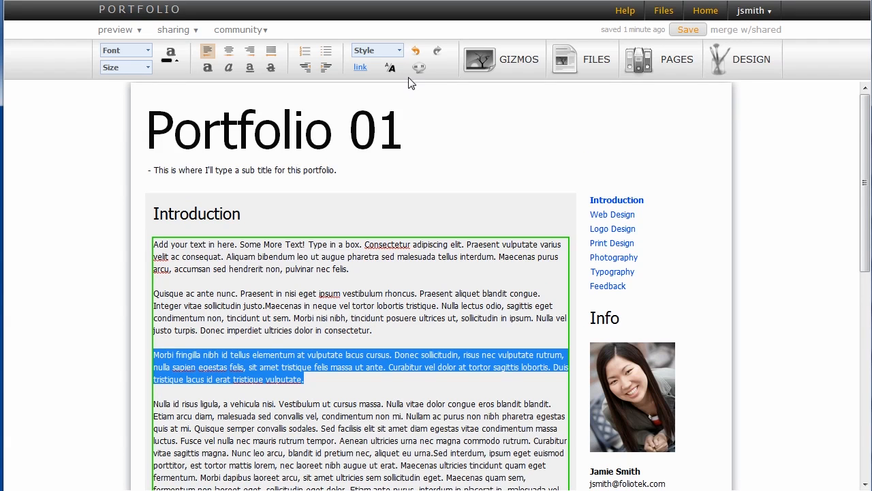
mouse_move(418, 65)
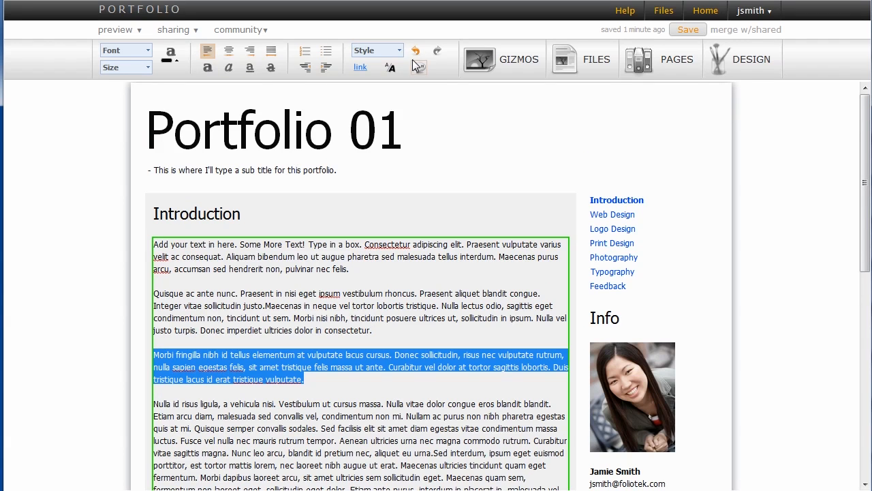
mouse_move(419, 67)
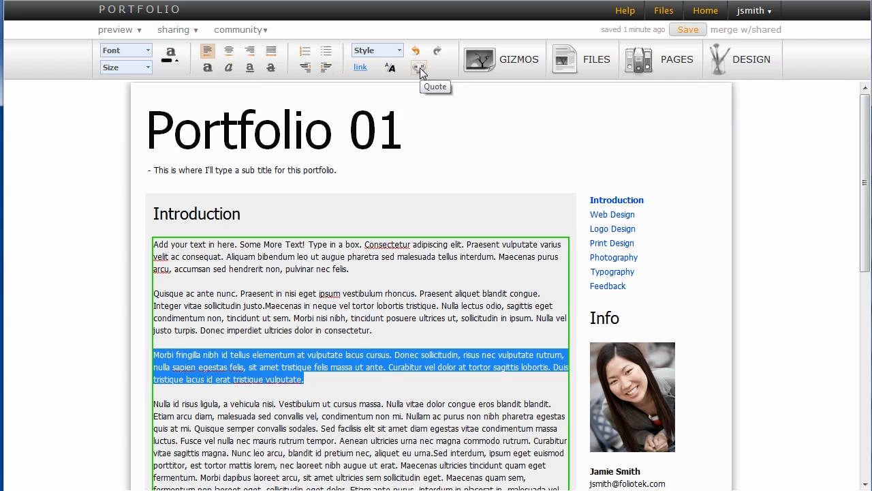
click(420, 69)
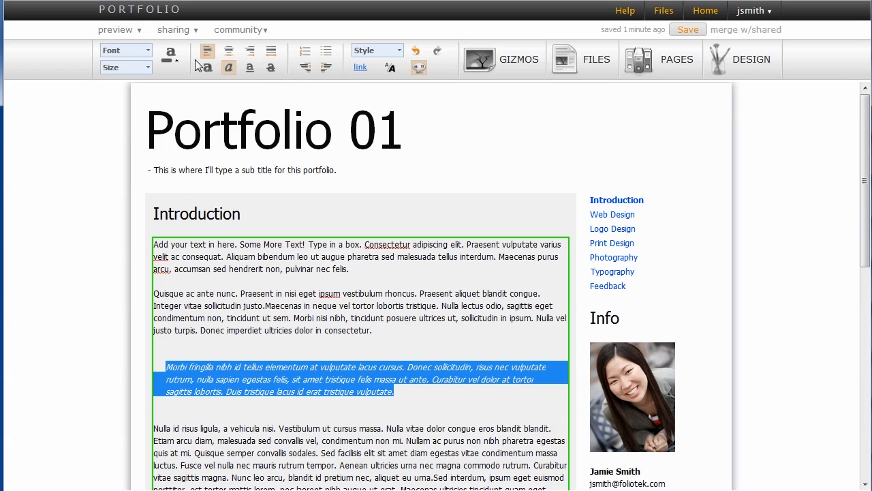
click(170, 52)
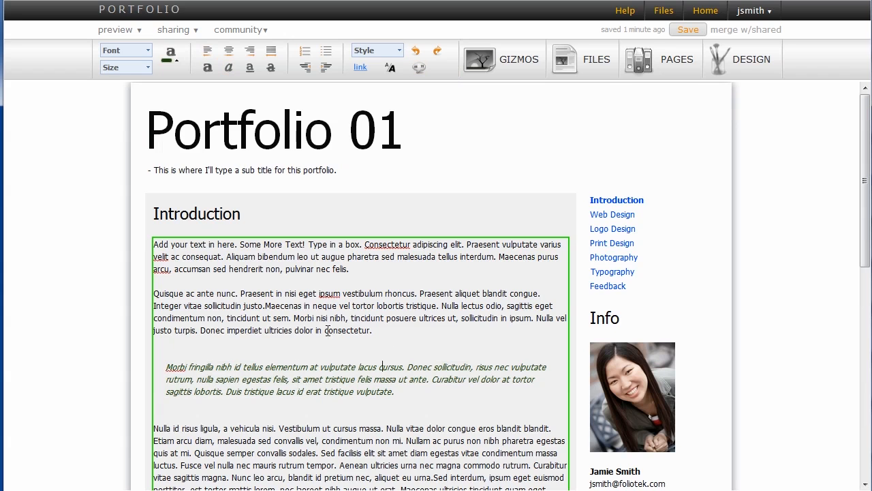
drag(240, 293, 414, 293)
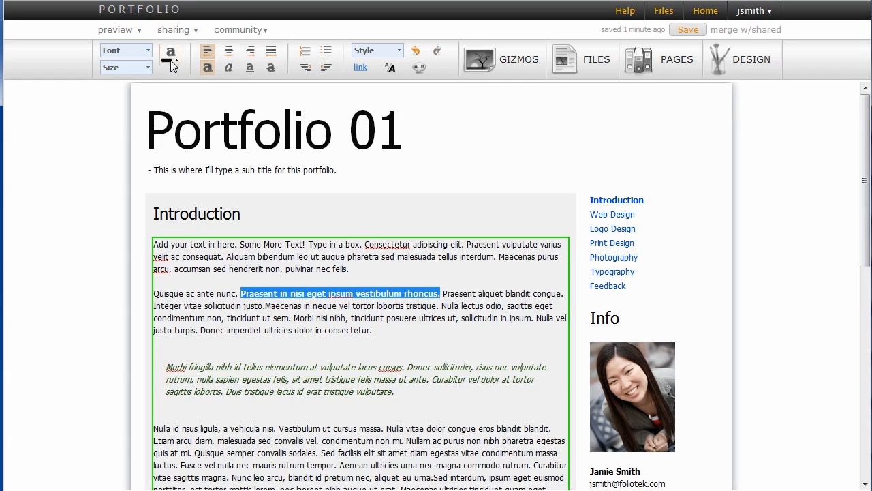
Colour the selected 'Praesent in nisi' sentence dark red and move the insertion point after the first paragraph
click(169, 57)
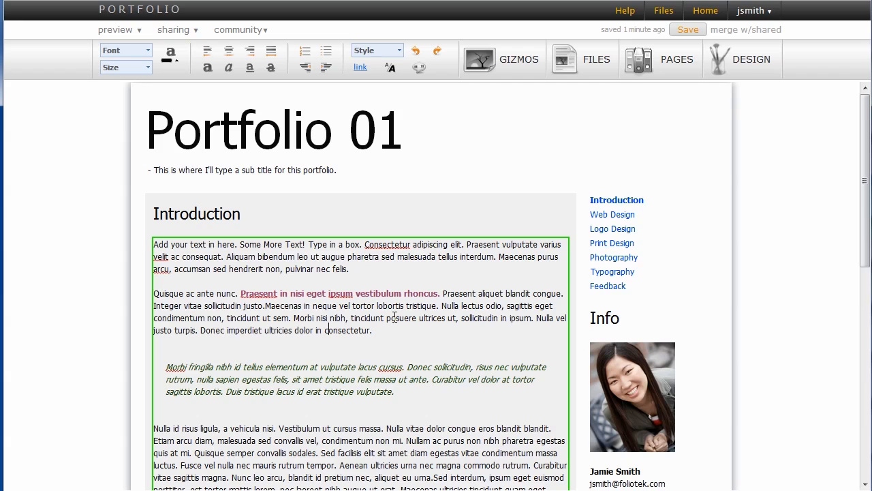
click(351, 267)
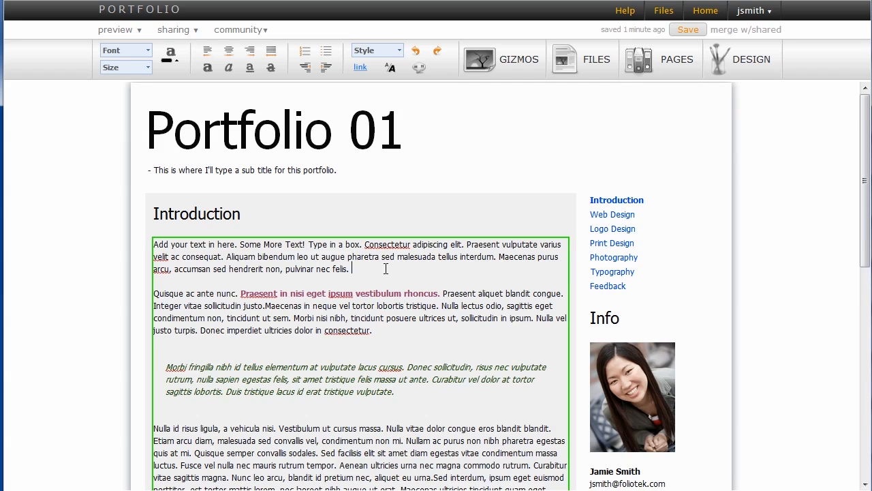
click(207, 51)
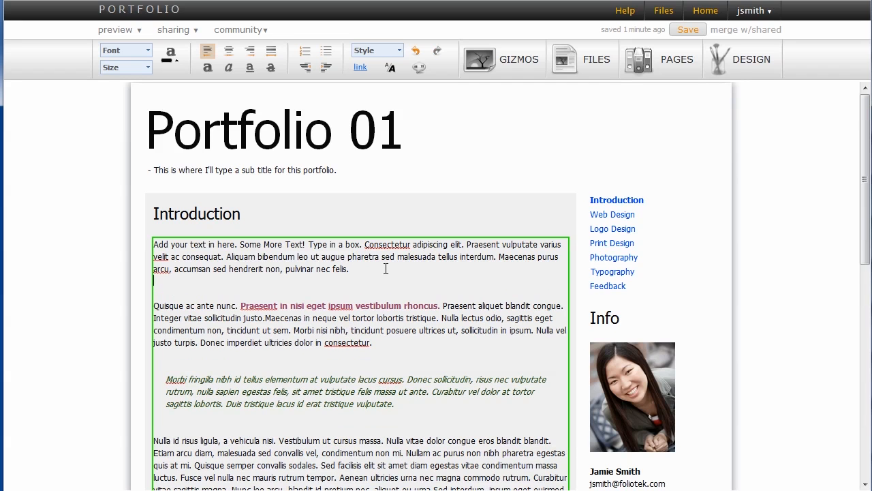
Start a bulleted list linking Presentation Document.docx and Living Strong.docx via Files
click(327, 51)
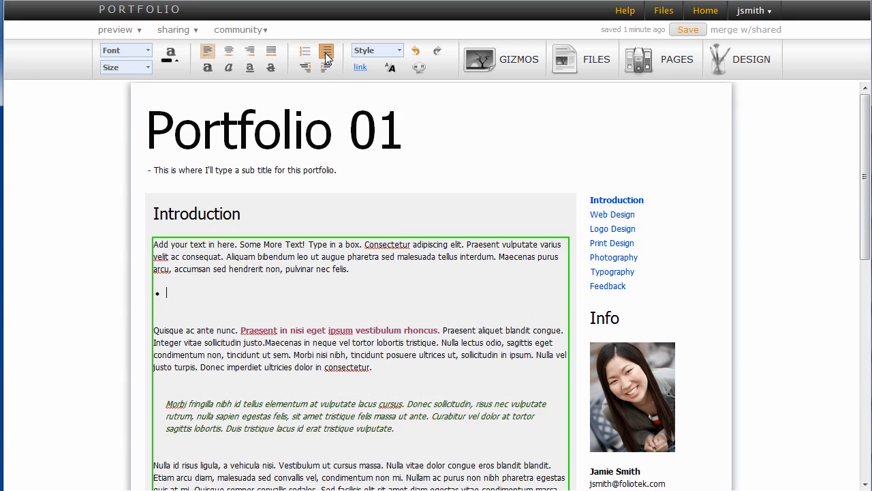
click(582, 60)
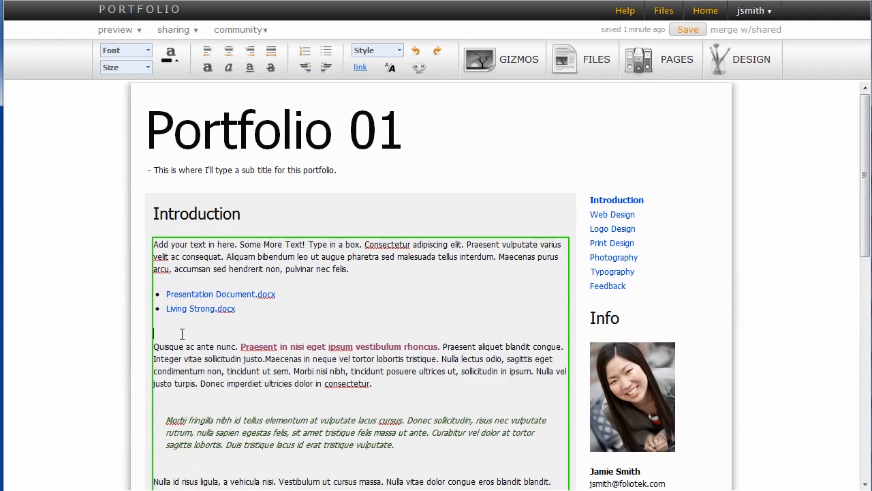
Insert the flower image below the block quote and shrink it to 53% with text wrapping beside it
scroll(down, 3)
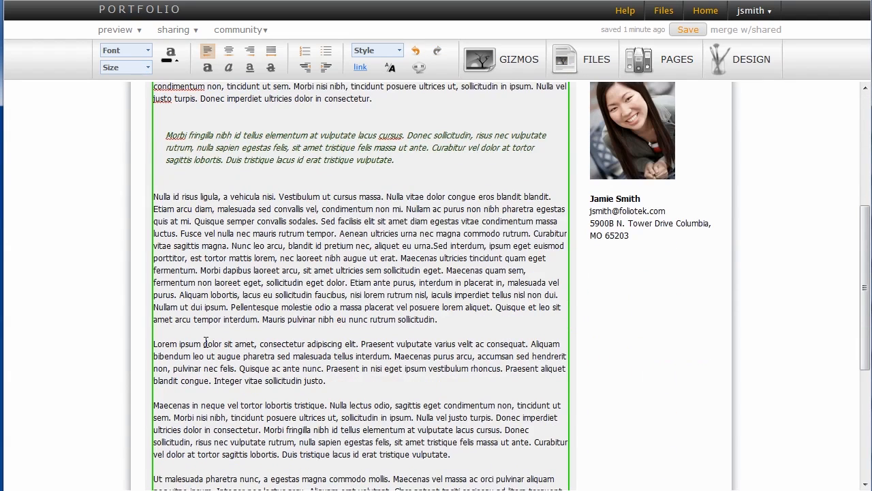
click(583, 60)
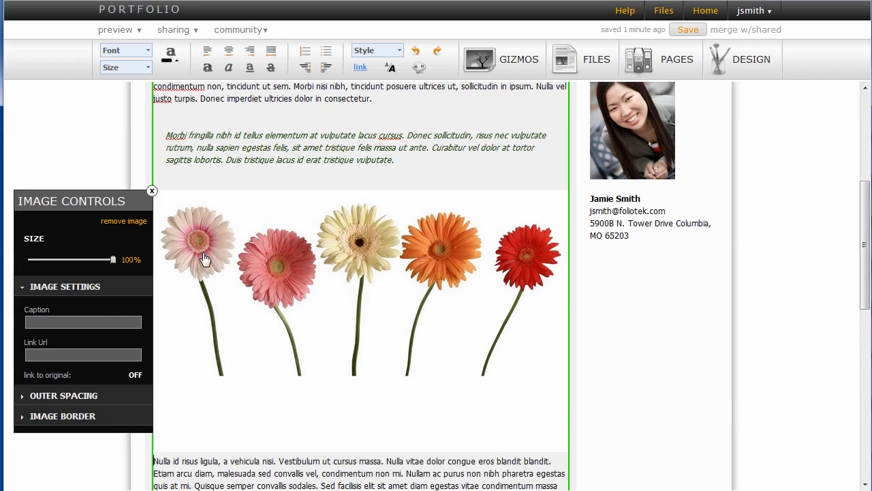
drag(70, 201, 679, 194)
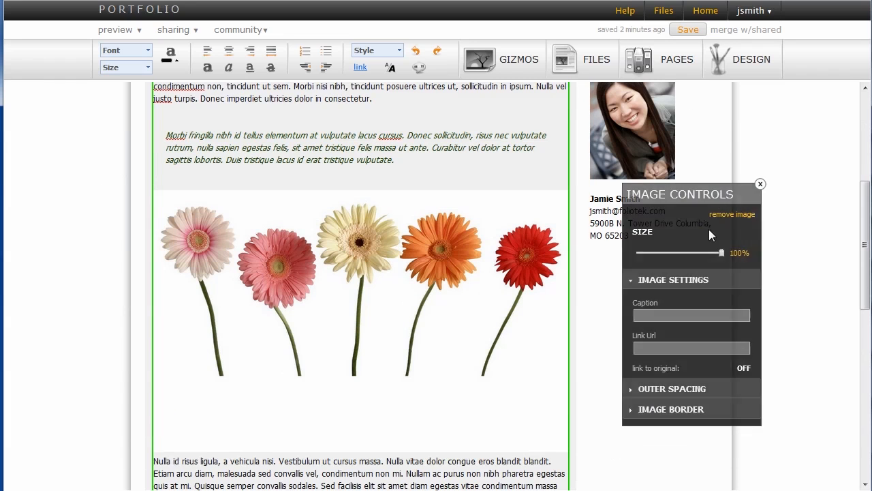
drag(721, 252, 679, 252)
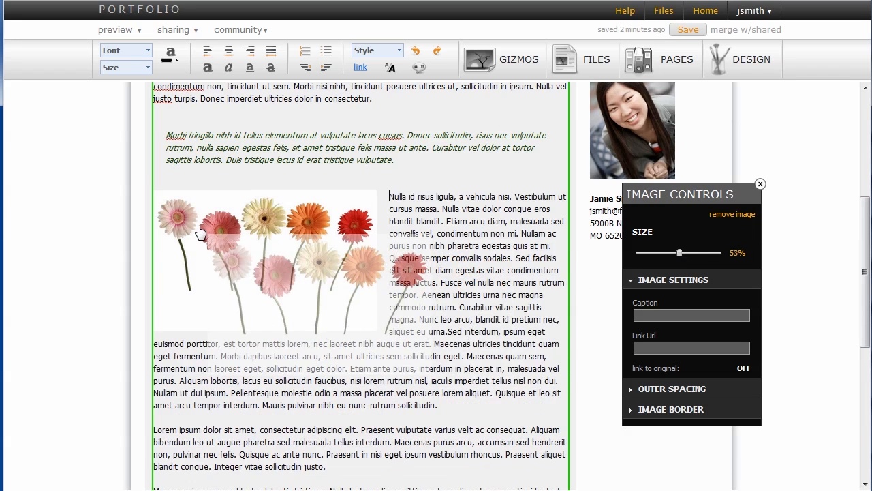
click(761, 184)
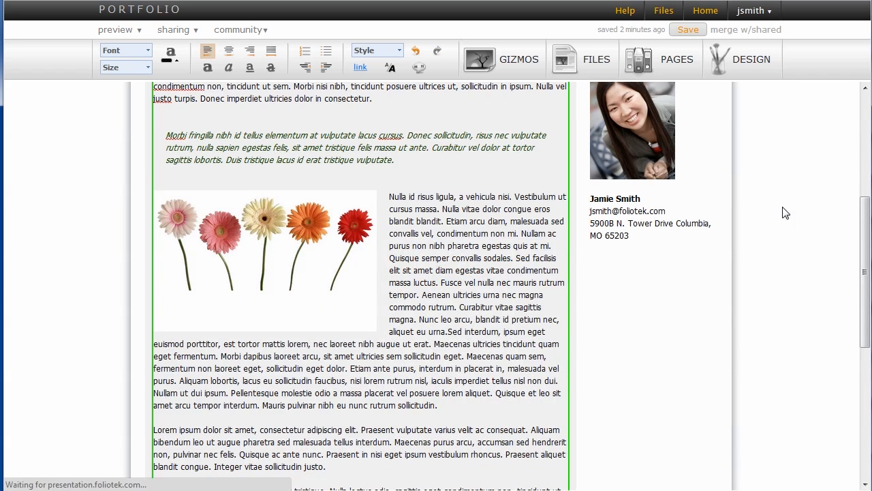
scroll(up, 3)
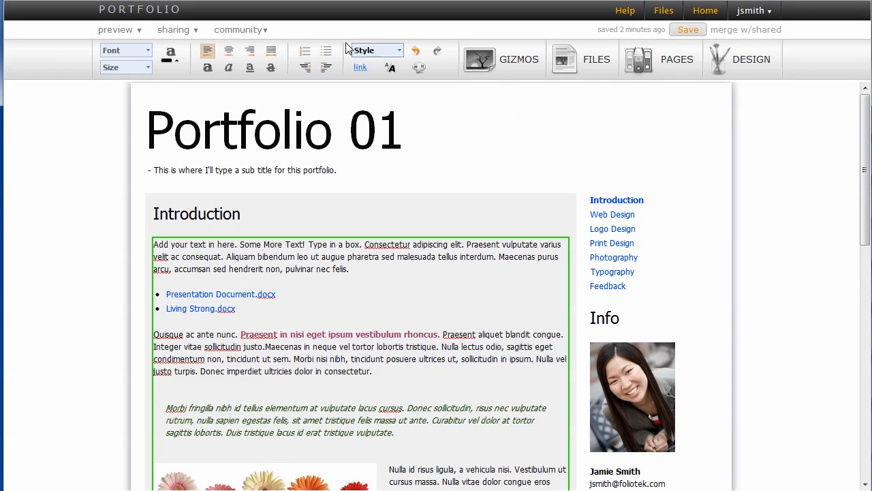
click(114, 30)
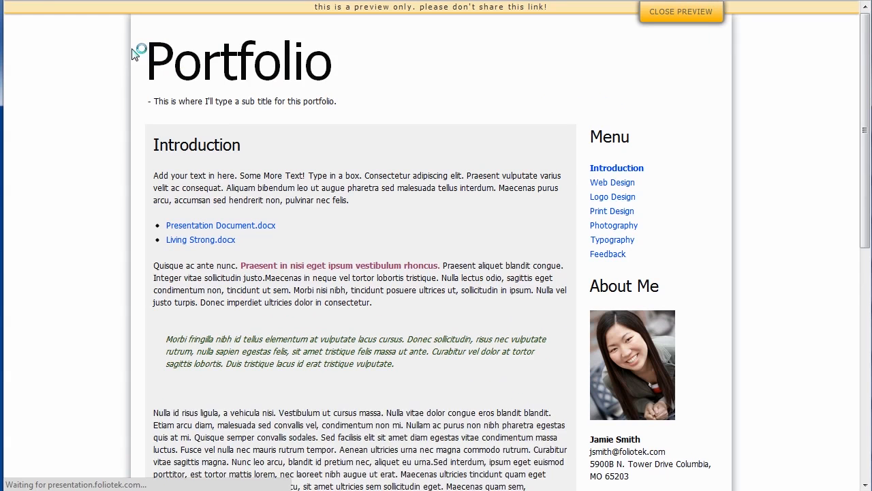
scroll(down, 3)
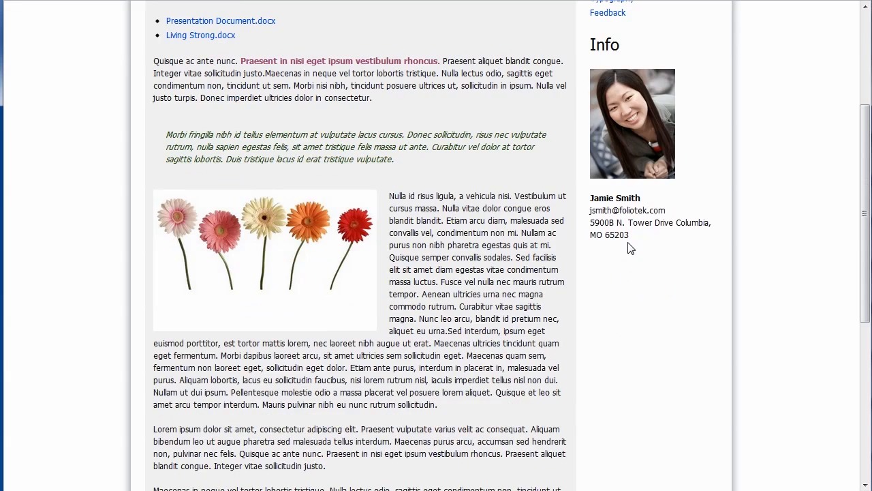
scroll(up, 3)
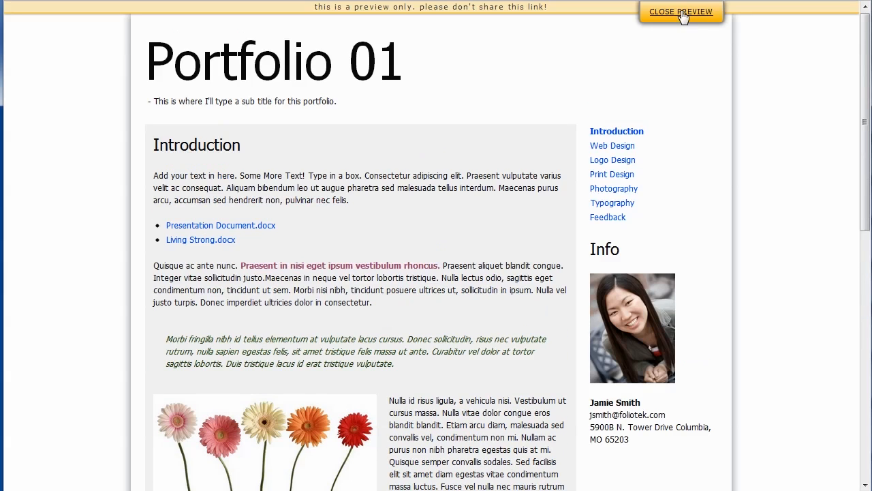
click(682, 11)
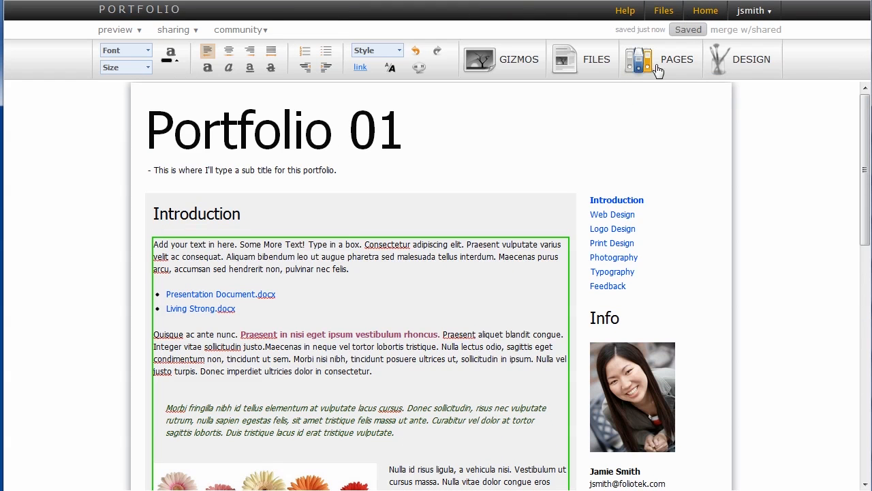
Save the Portfolio 01 page and scroll through the Introduction to review it
click(638, 59)
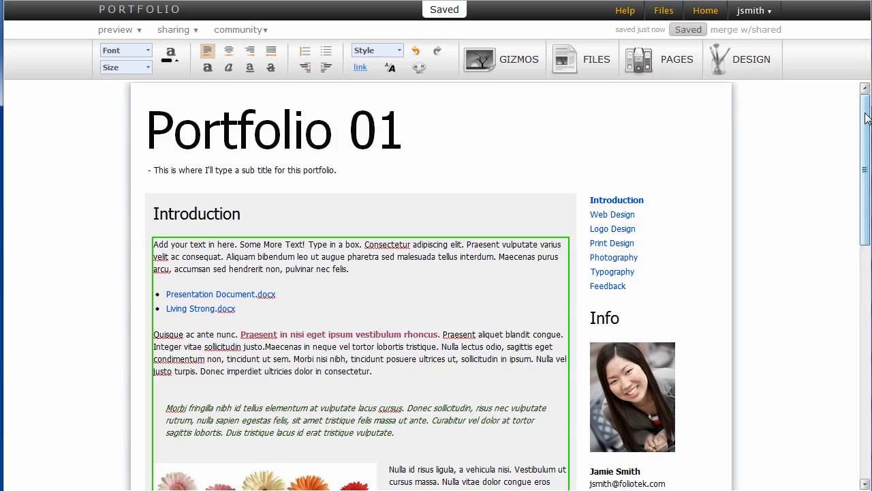
scroll(down, 3)
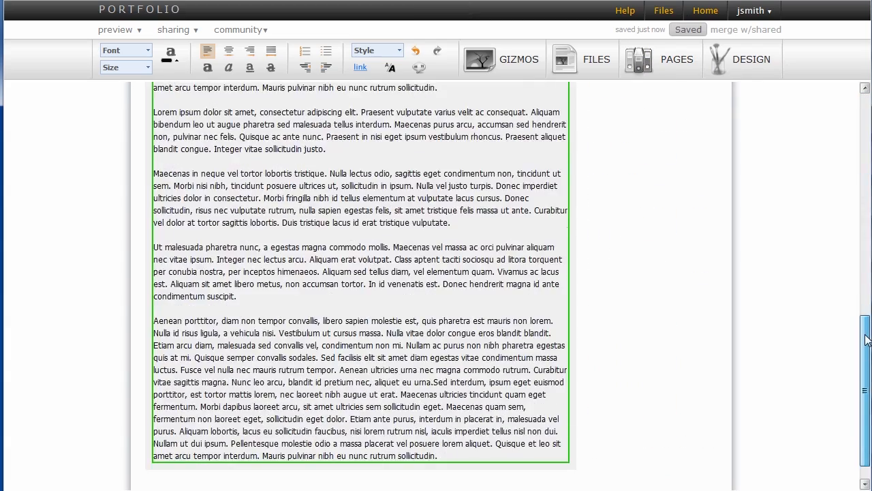
scroll(up, 3)
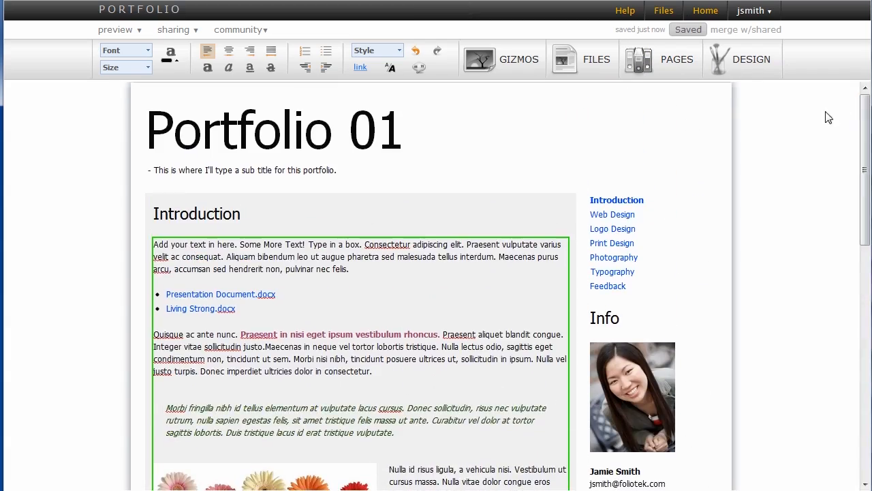
mouse_move(824, 123)
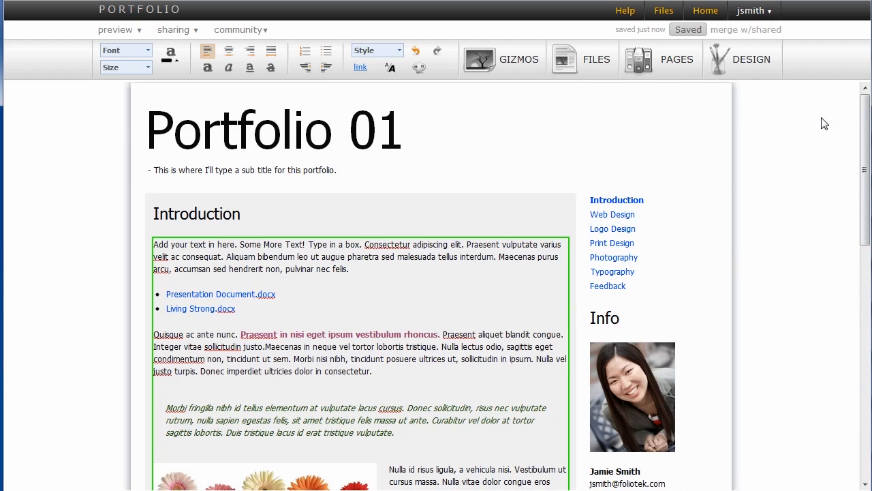